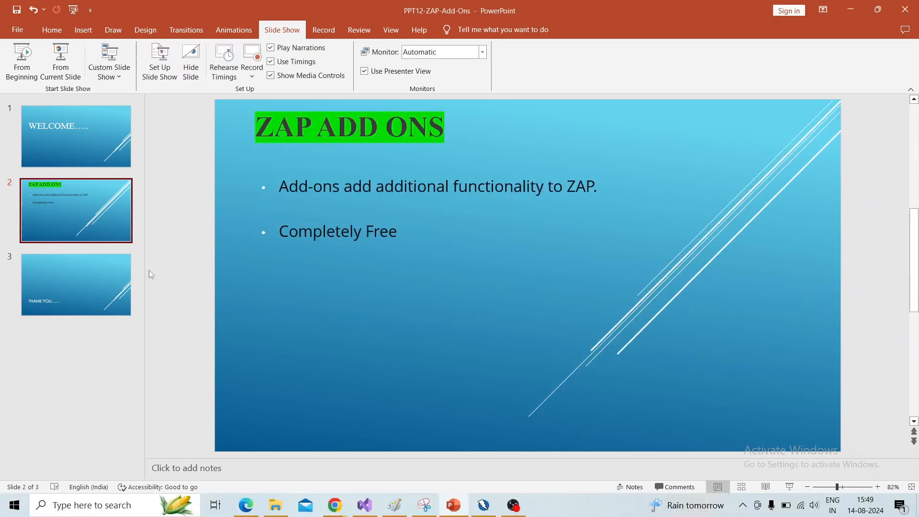
Switch from the PowerPoint slide to the ZAP application on the taskbar
left_click(482, 505)
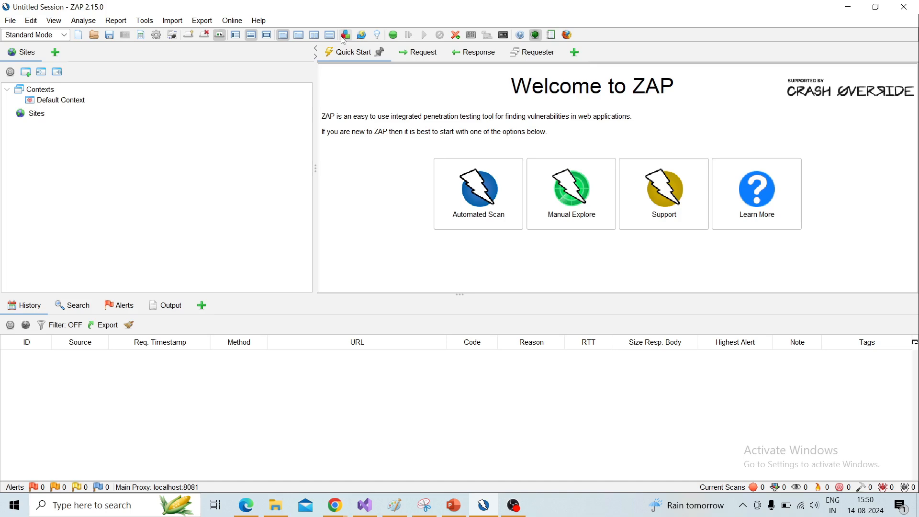
mouse_move(346, 34)
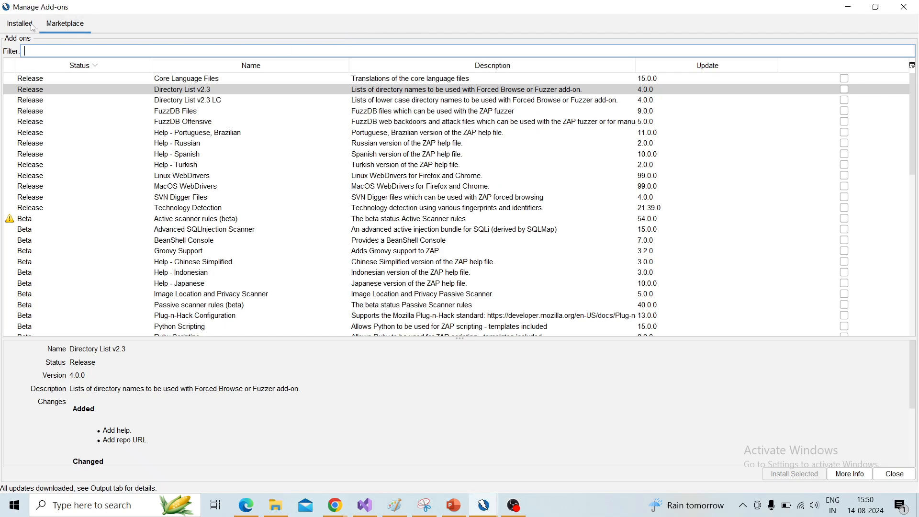
Show the Installed add-ons list in Manage Add-ons after a glance at Marketplace
left_click(64, 23)
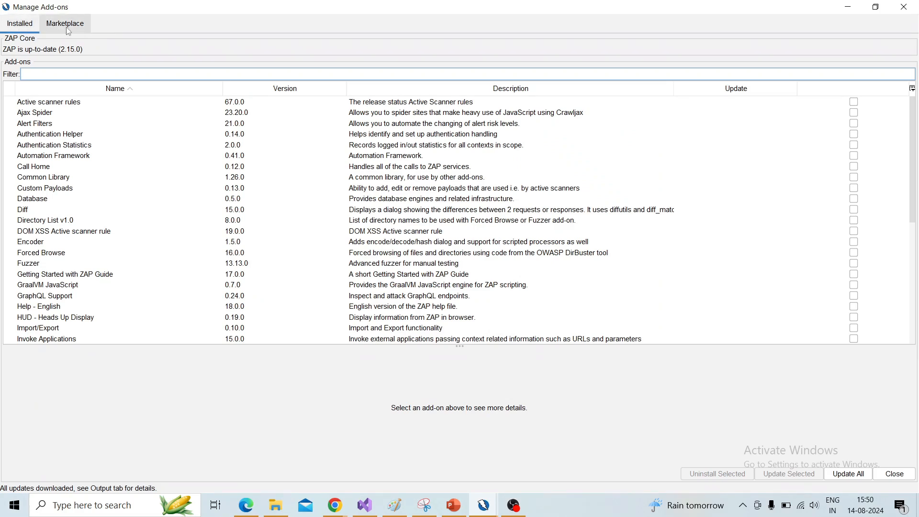
left_click(65, 23)
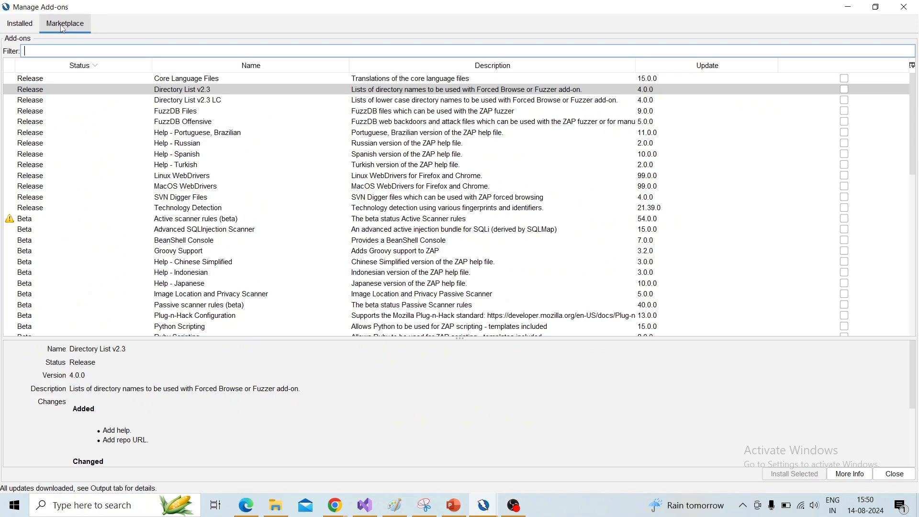
left_click(19, 23)
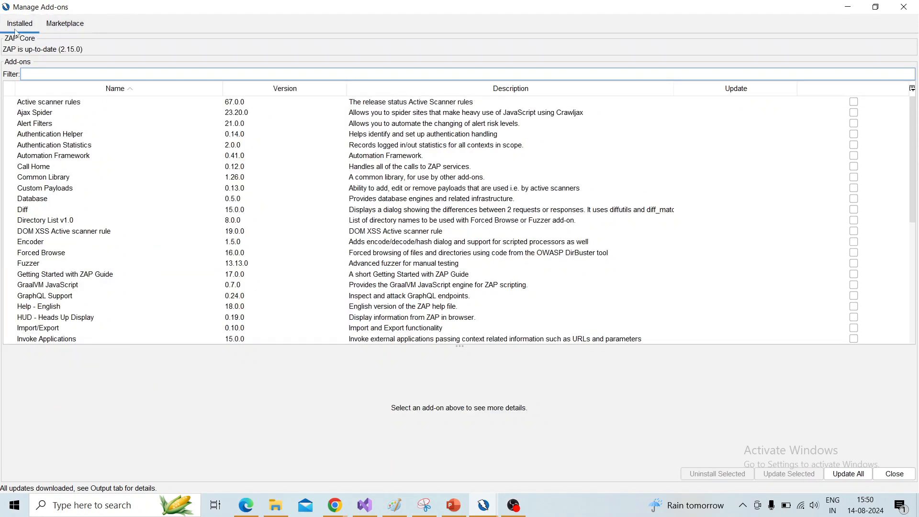
mouse_move(337, 202)
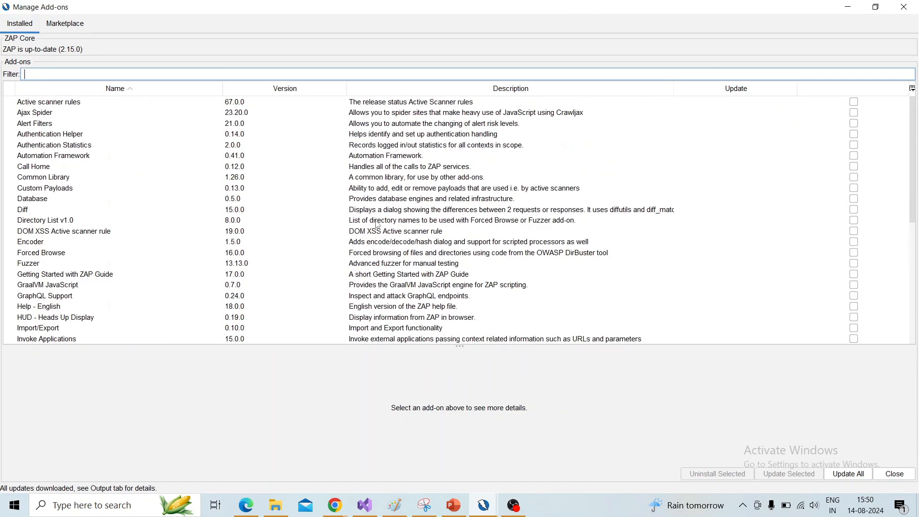
mouse_move(135, 191)
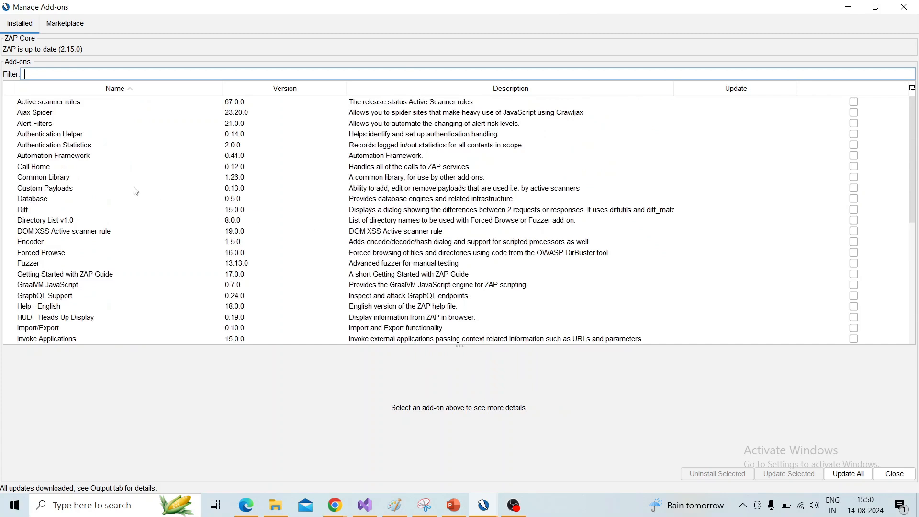
mouse_move(278, 193)
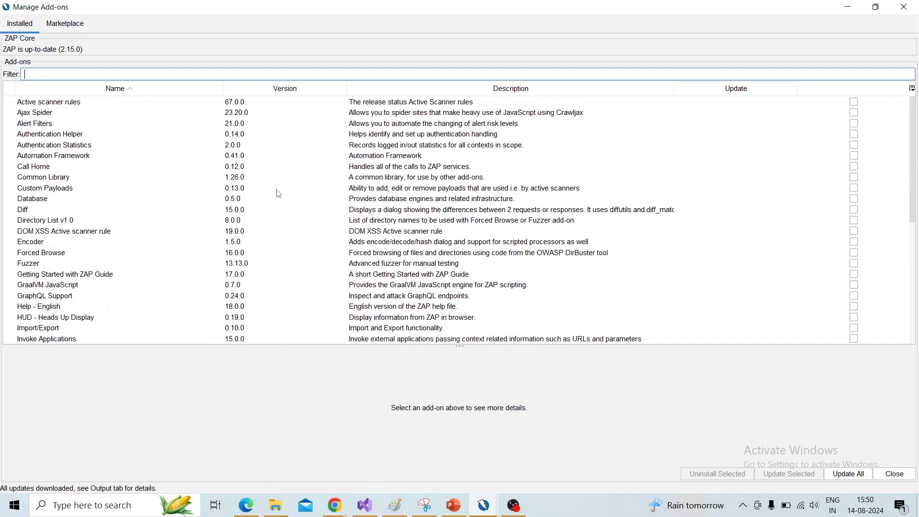
mouse_move(853, 109)
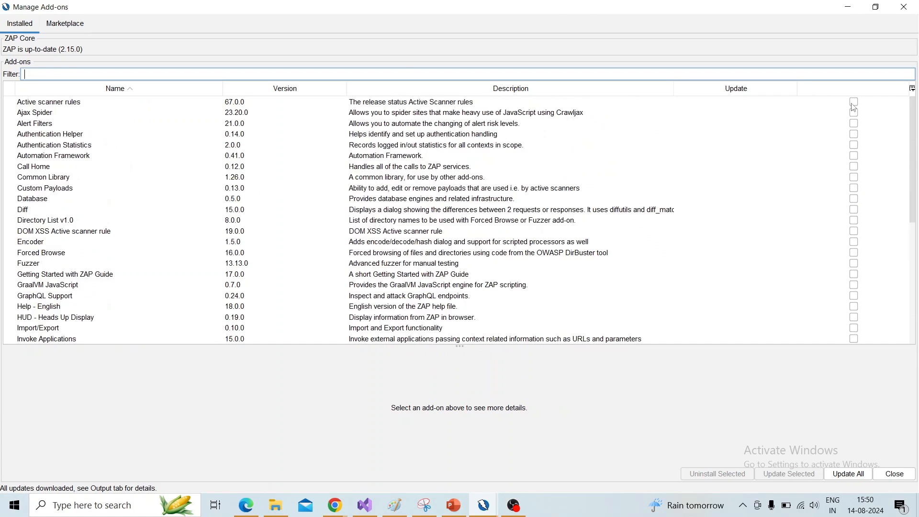
Toggle the Update checkboxes for Active scanner rules and Authentication Helper, leaving both unmarked
left_click(49, 101)
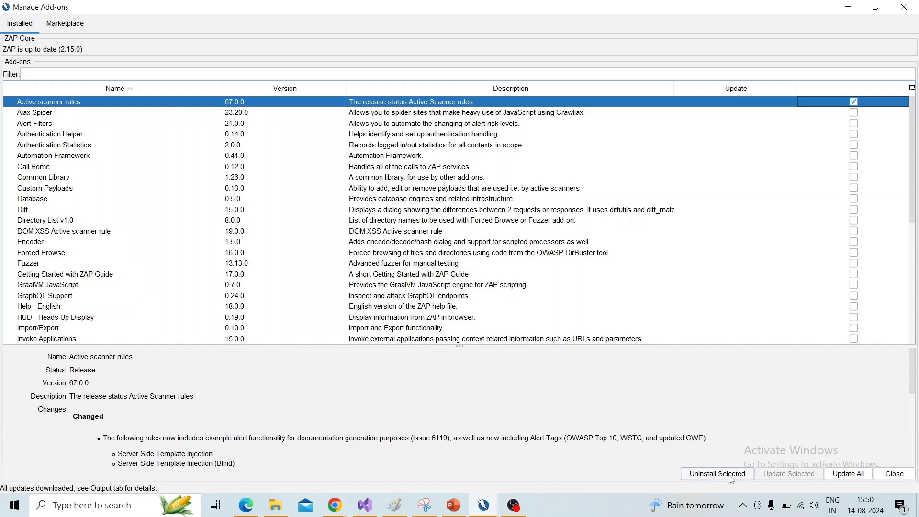
mouse_move(394, 221)
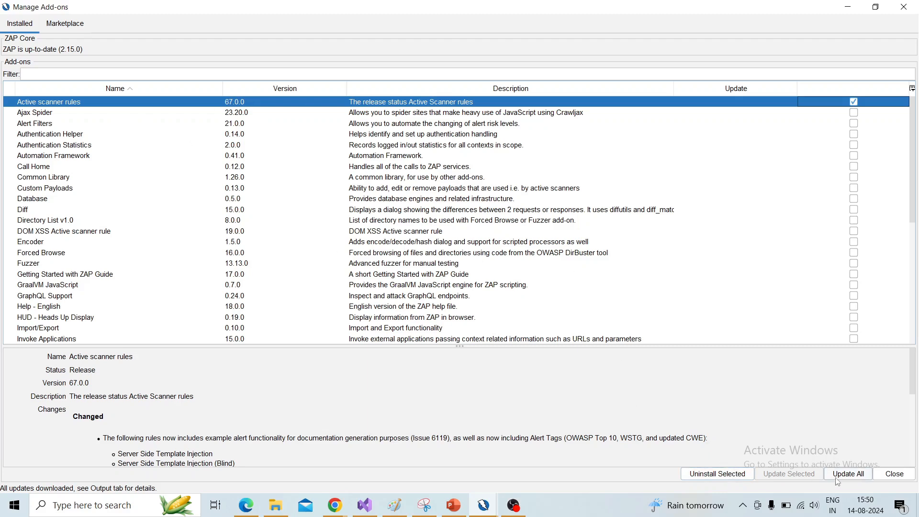
mouse_move(773, 339)
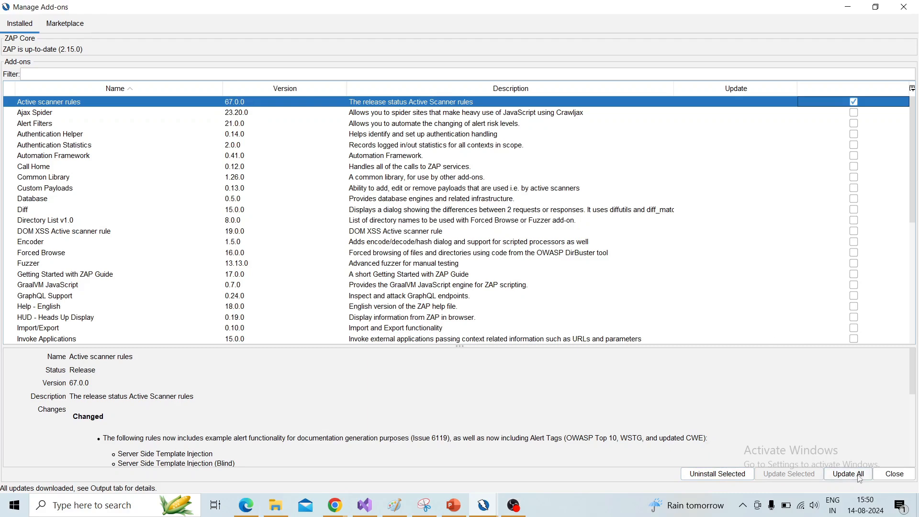
left_click(854, 101)
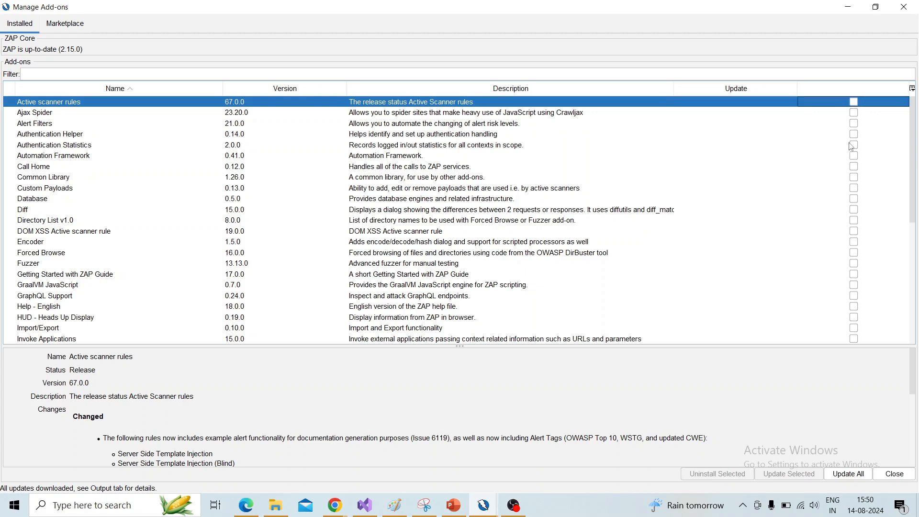
left_click(854, 134)
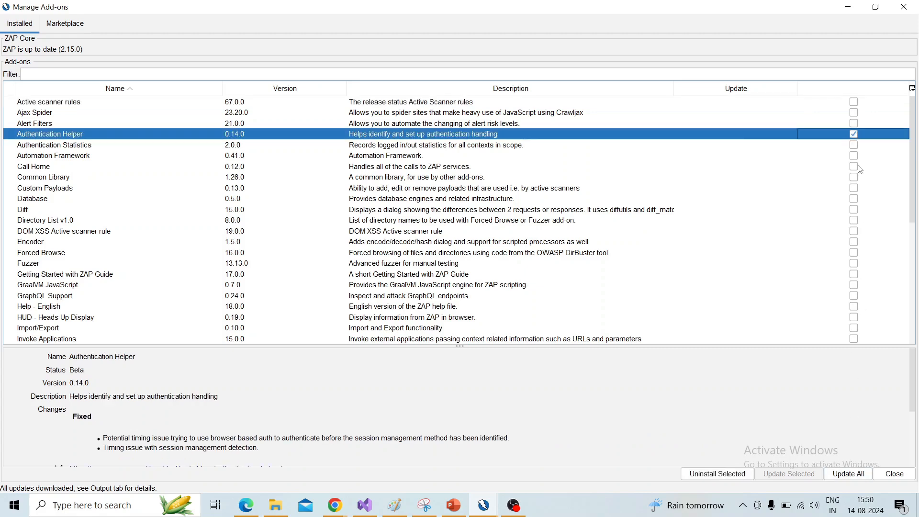
left_click(853, 134)
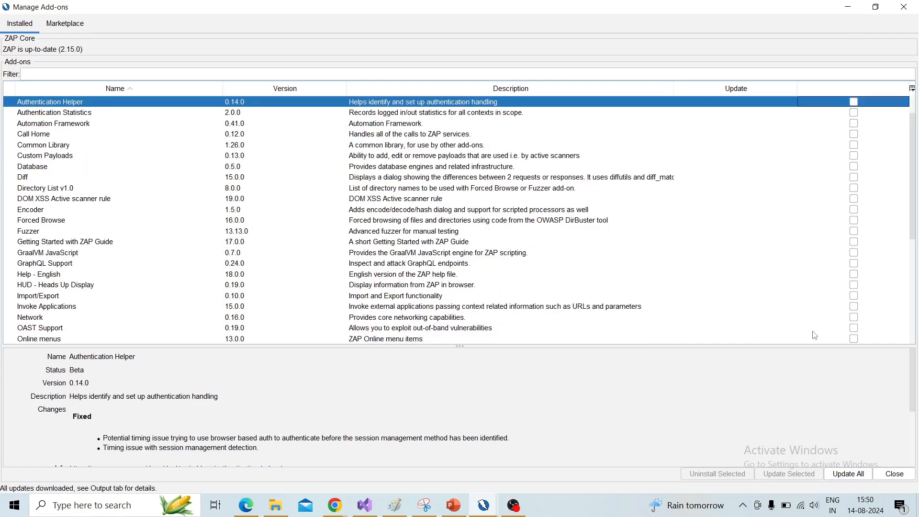
scroll("up", 3)
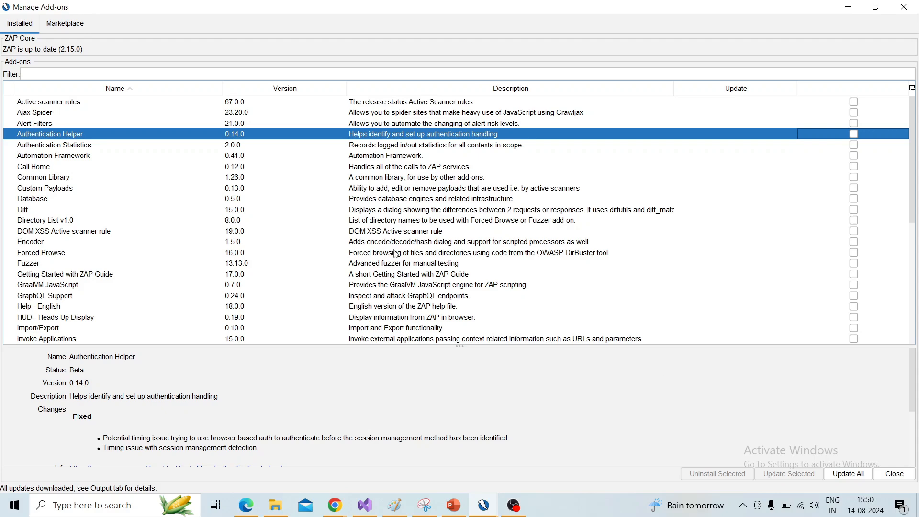
mouse_move(64, 23)
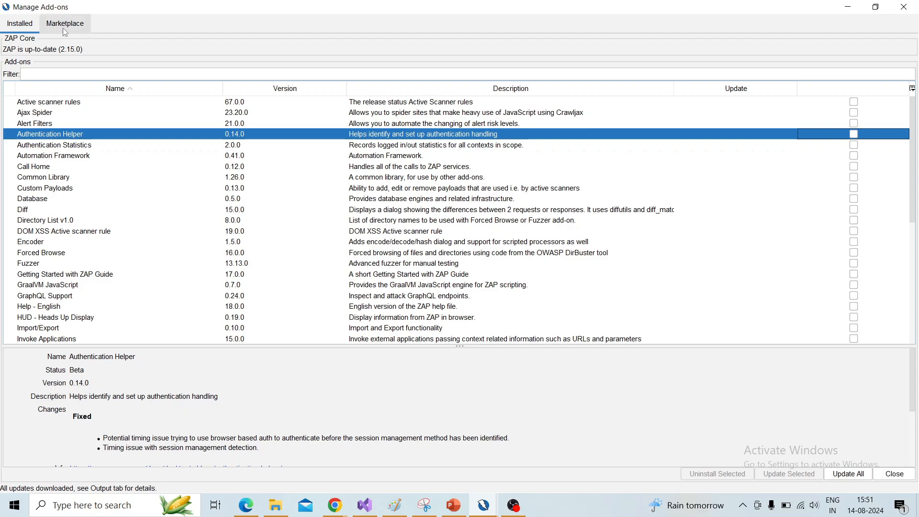
In the Marketplace list, select Directory List v2.3 and tick it for installation
left_click(64, 23)
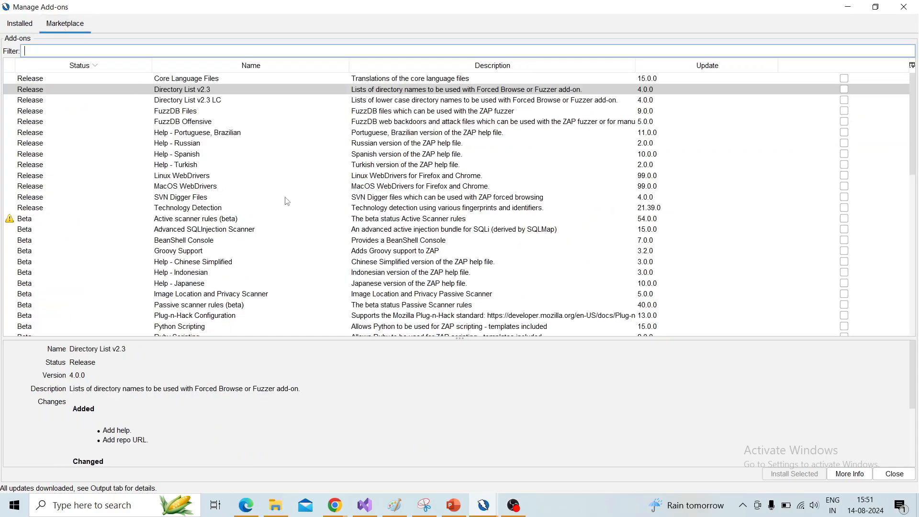
mouse_move(244, 174)
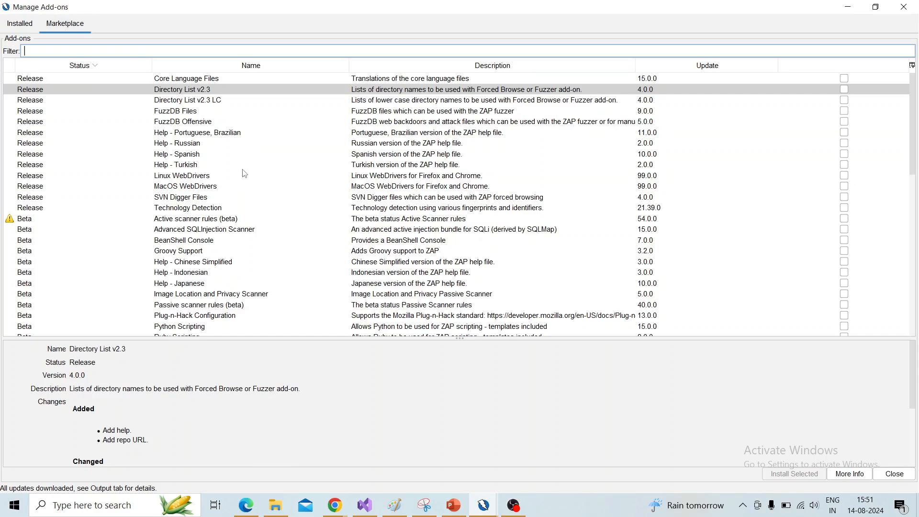
mouse_move(148, 171)
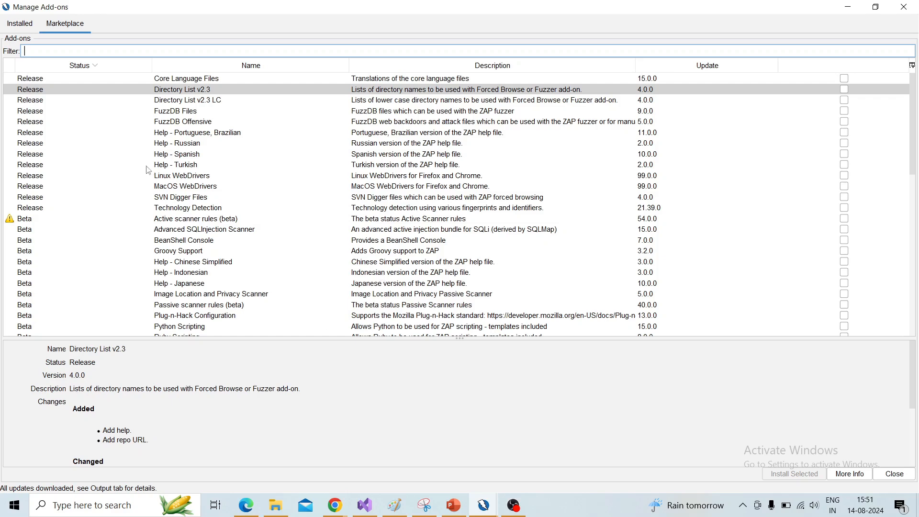
mouse_move(67, 123)
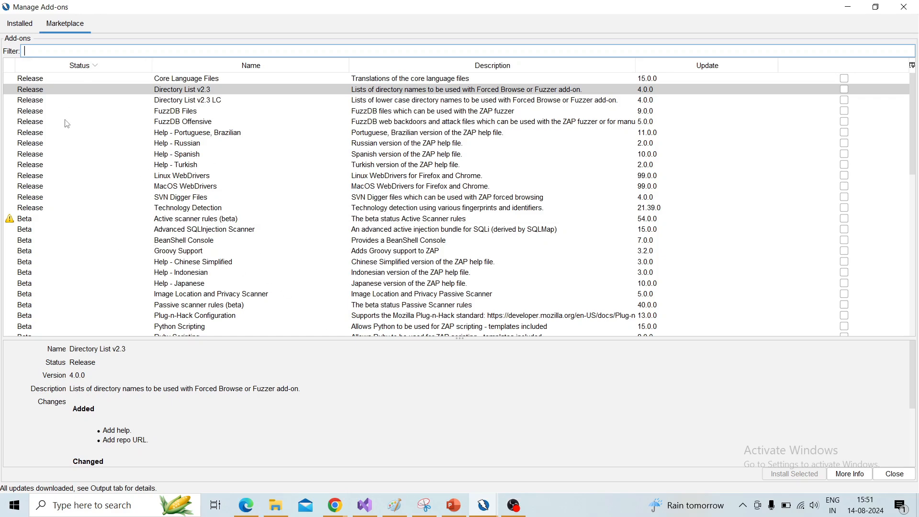
mouse_move(725, 77)
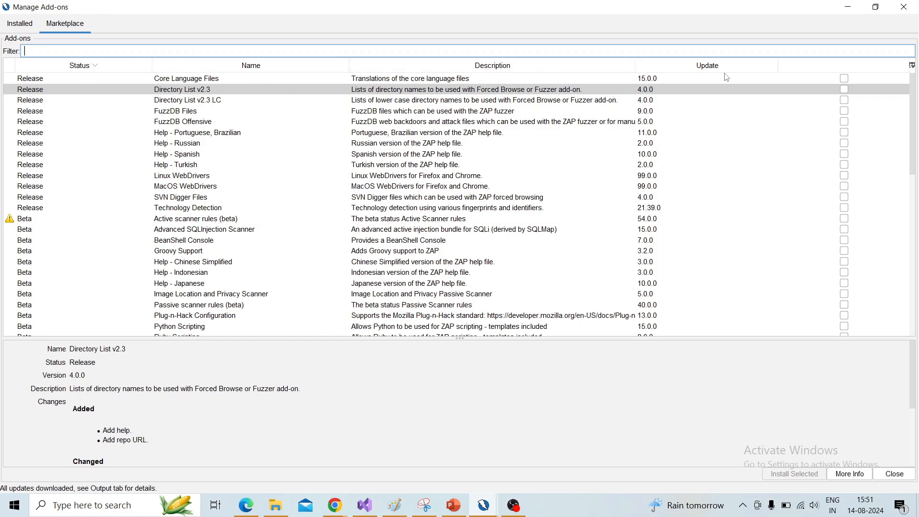
mouse_move(599, 196)
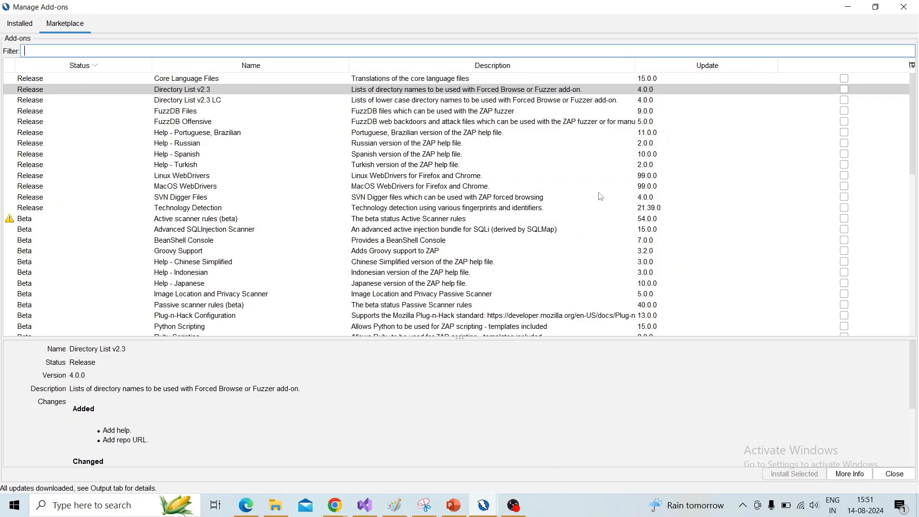
mouse_move(412, 277)
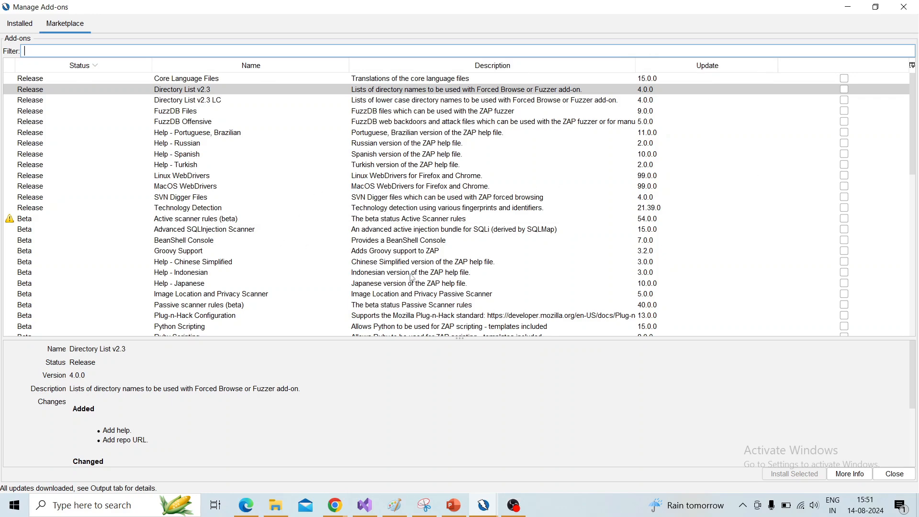
mouse_move(194, 87)
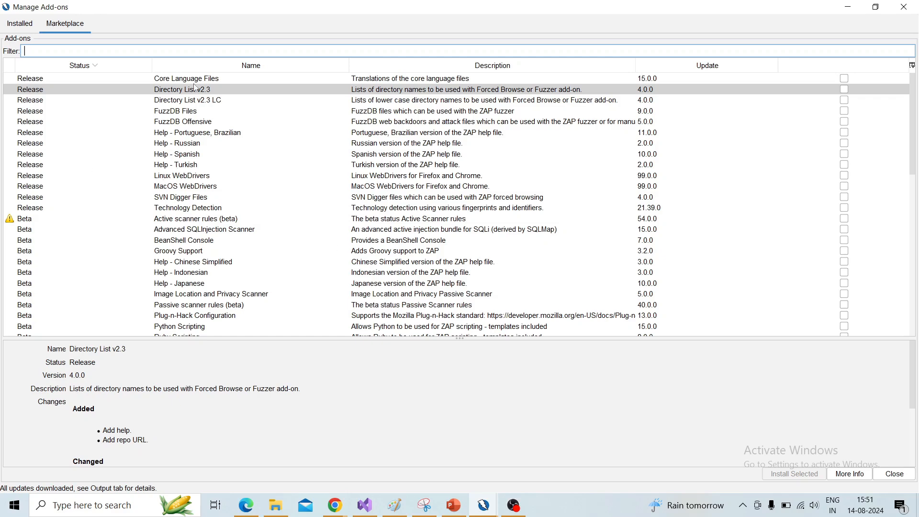
left_click(181, 89)
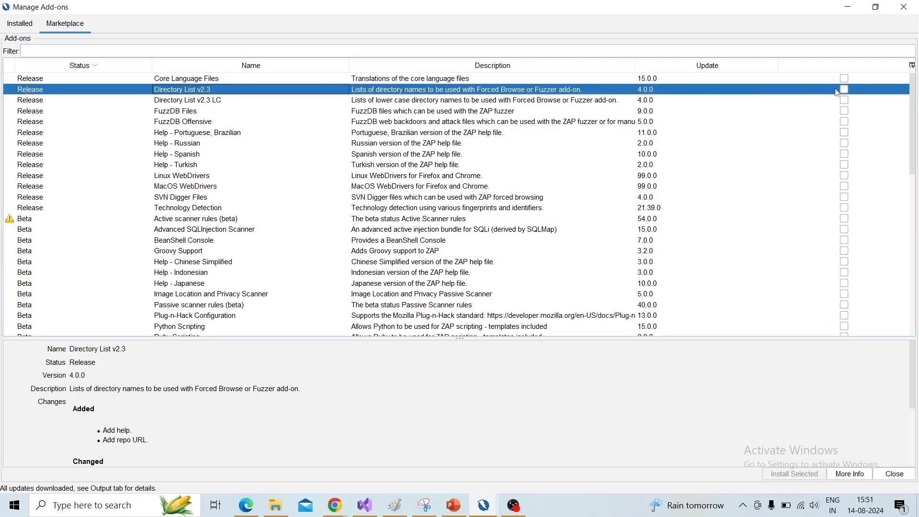
left_click(843, 89)
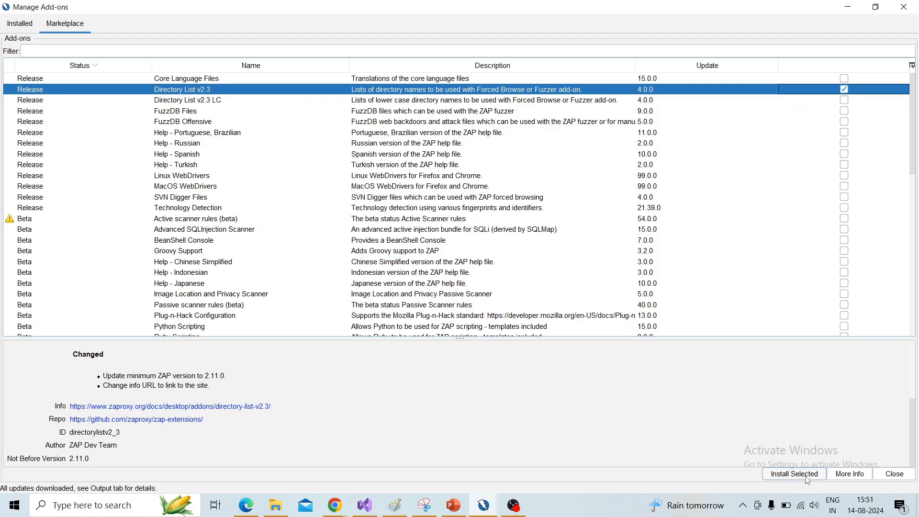
mouse_move(849, 474)
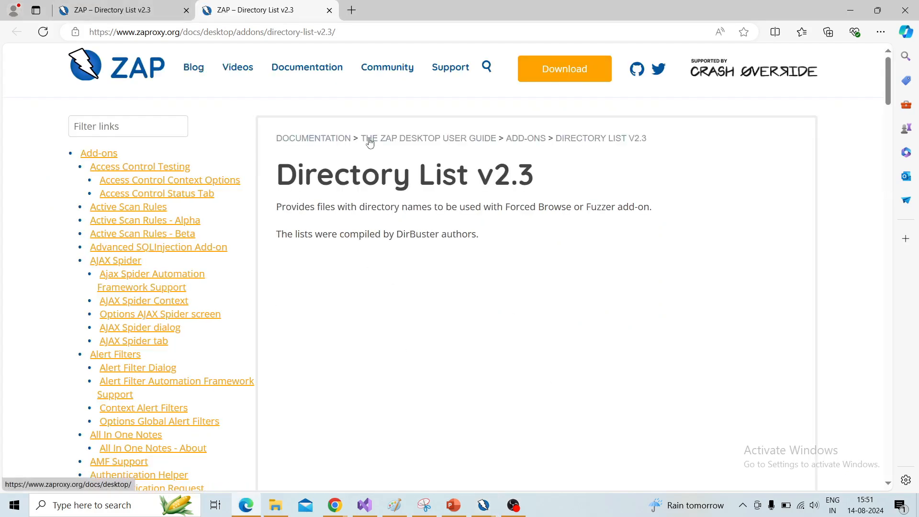
mouse_move(424, 230)
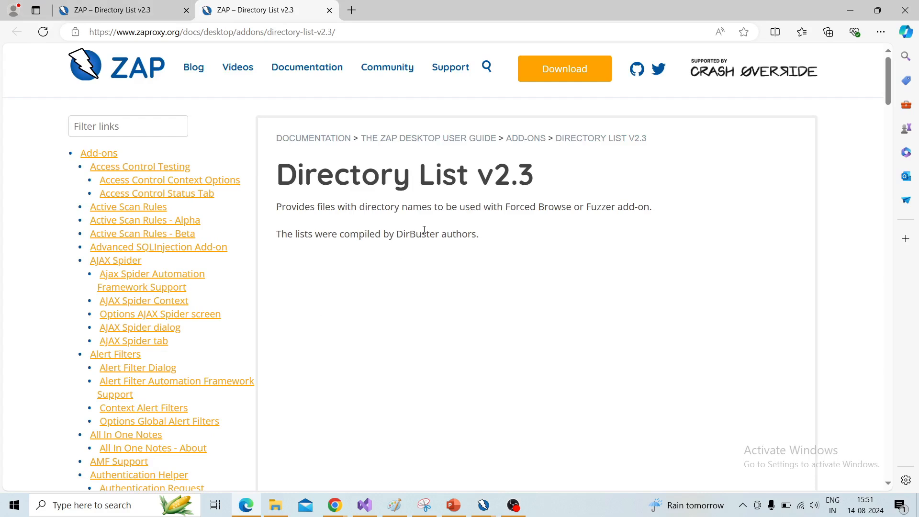
mouse_move(350, 400)
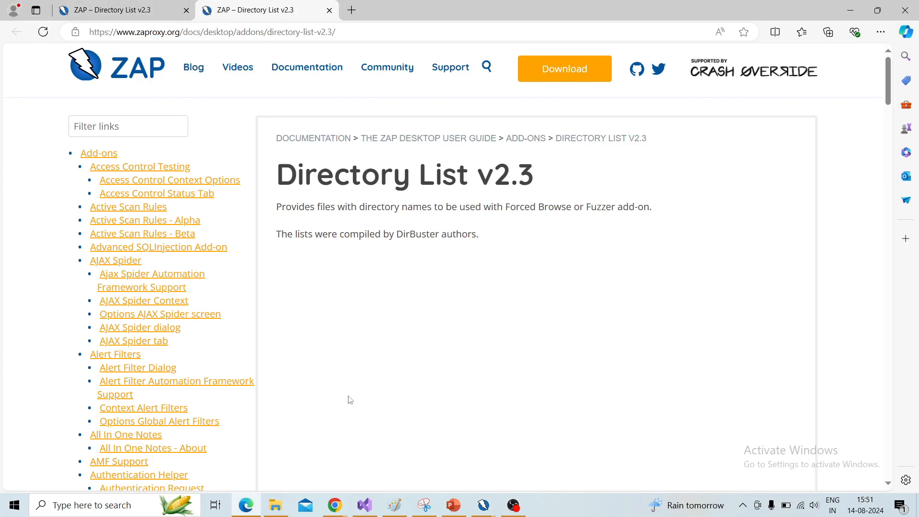
mouse_move(492, 470)
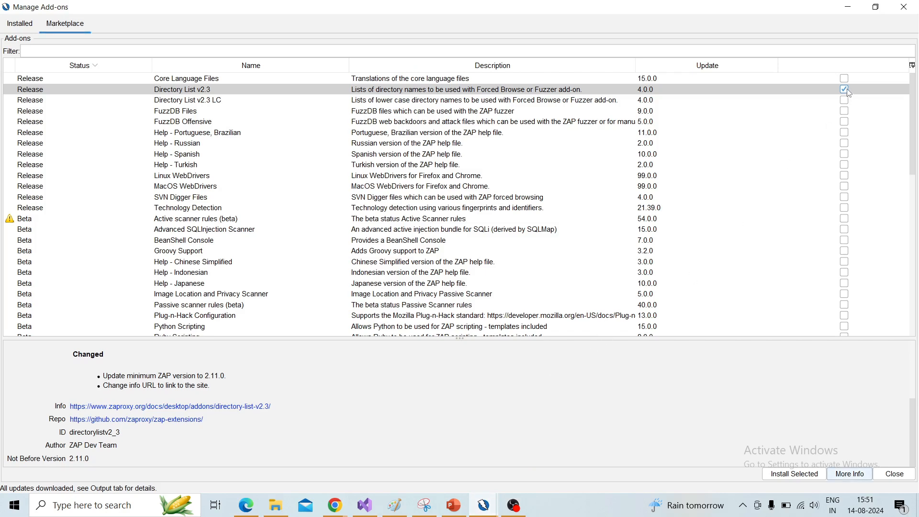
Install the selected Directory List v2.3 add-on via Install Selected
left_click(845, 89)
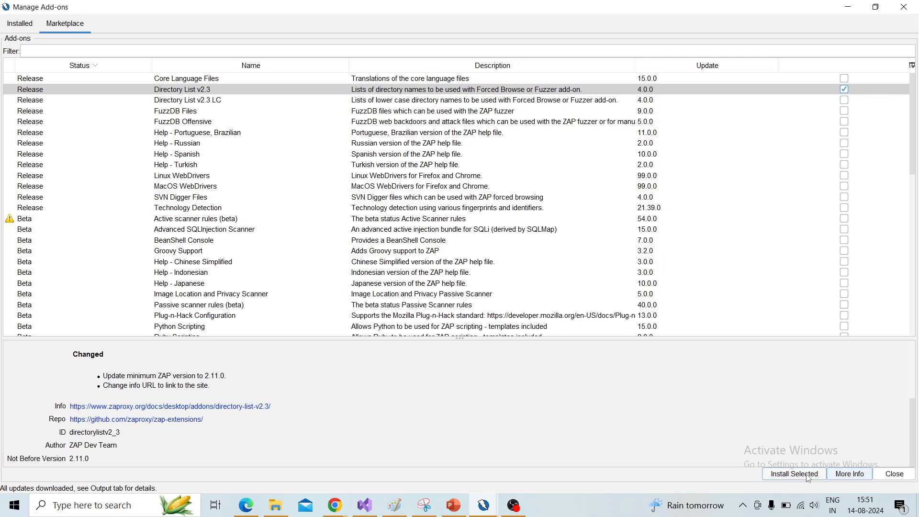
left_click(792, 474)
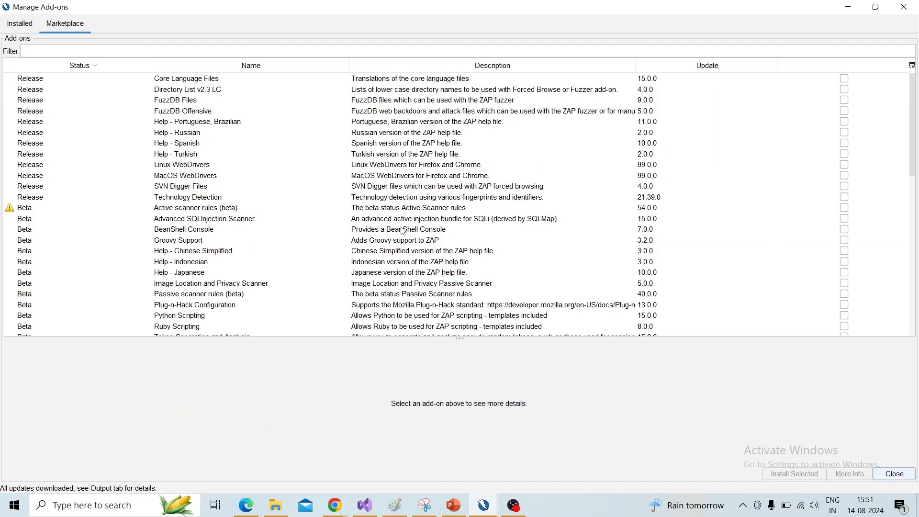
Review the Installed list to confirm Directory List v2.3 version 4.0.0 appears
left_click(19, 23)
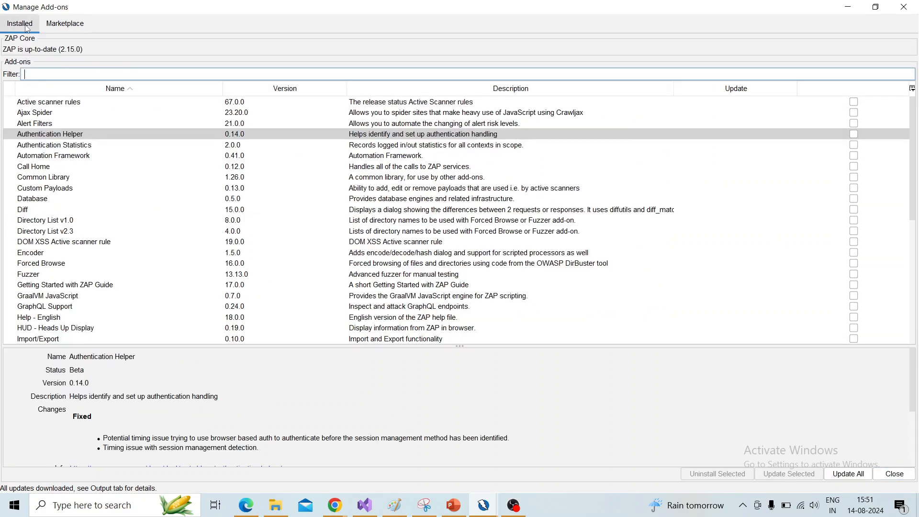
mouse_move(70, 237)
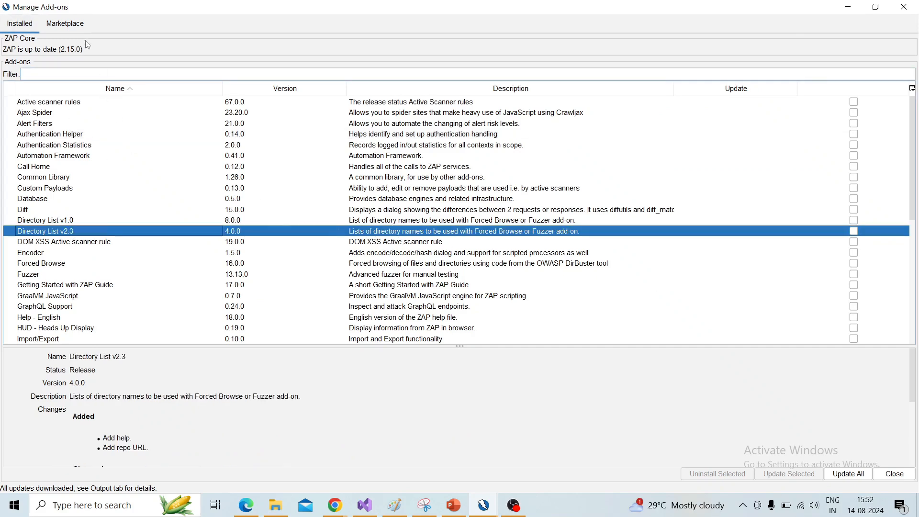
left_click(64, 23)
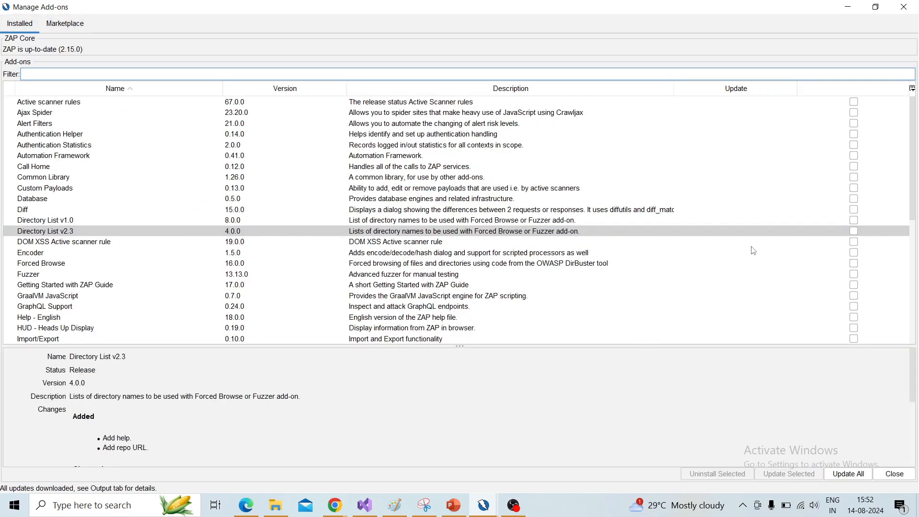
mouse_move(848, 474)
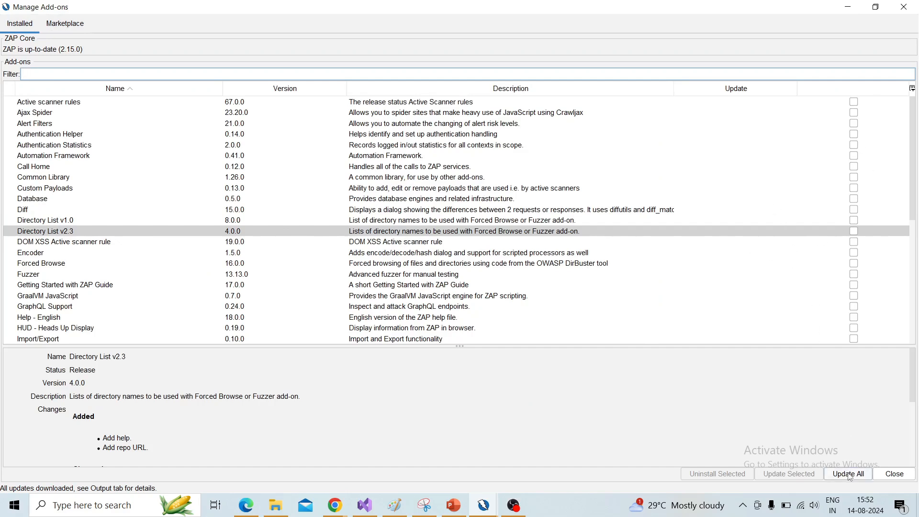
mouse_move(845, 461)
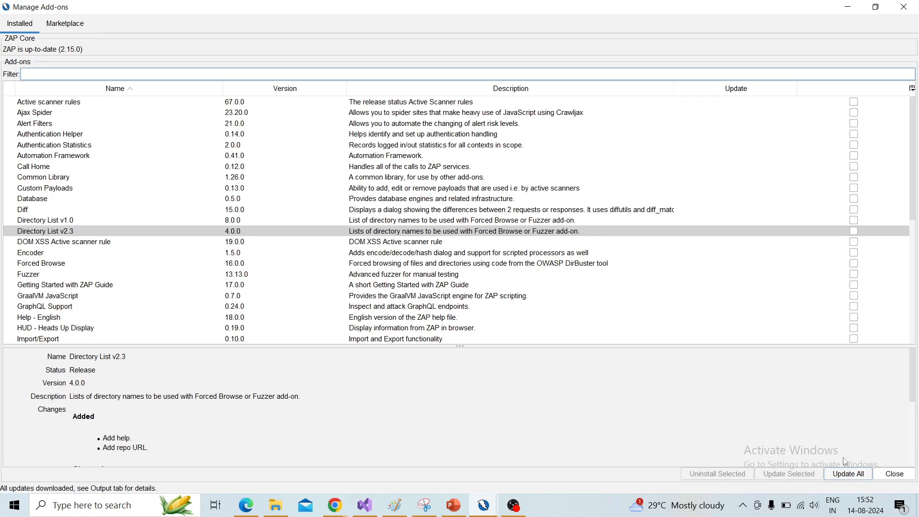
mouse_move(704, 295)
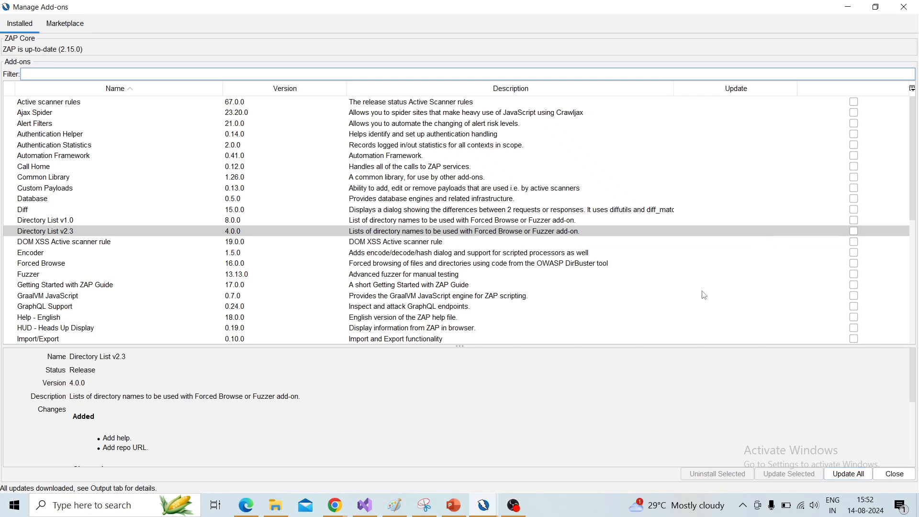
mouse_move(489, 270)
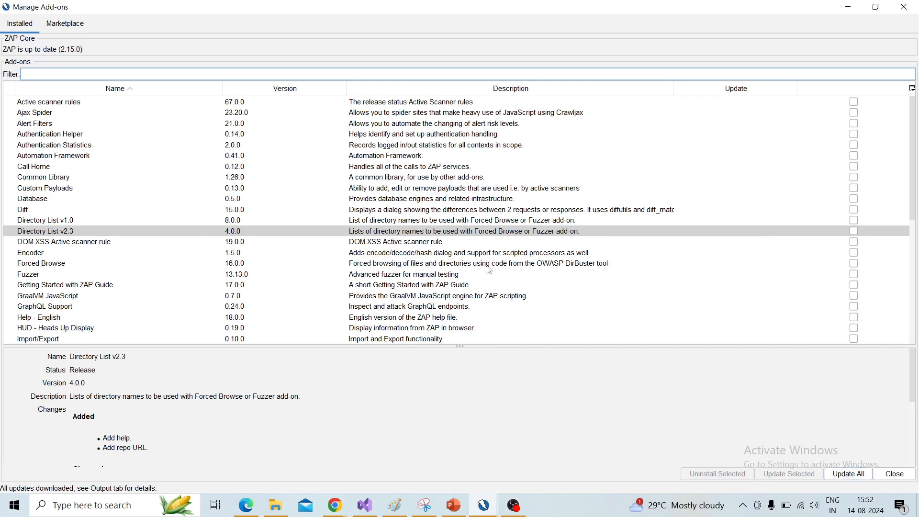
scroll("down", 3)
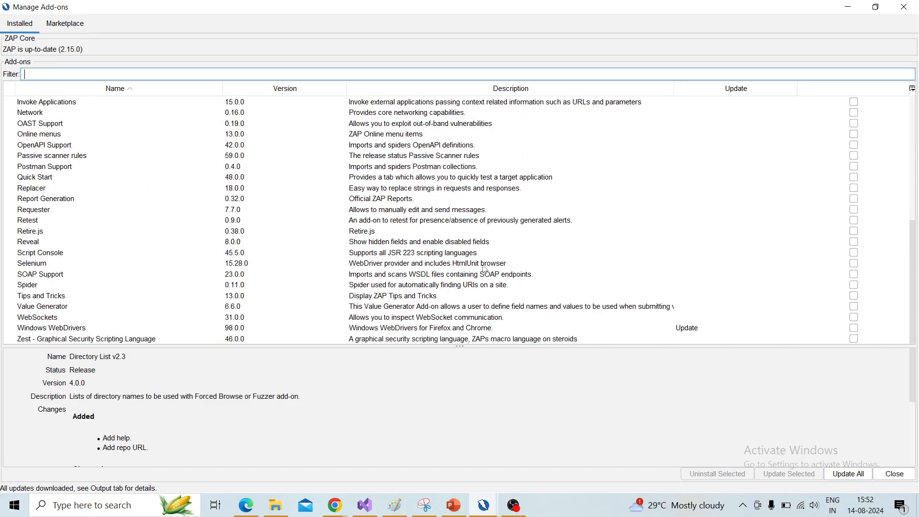
scroll("up", 3)
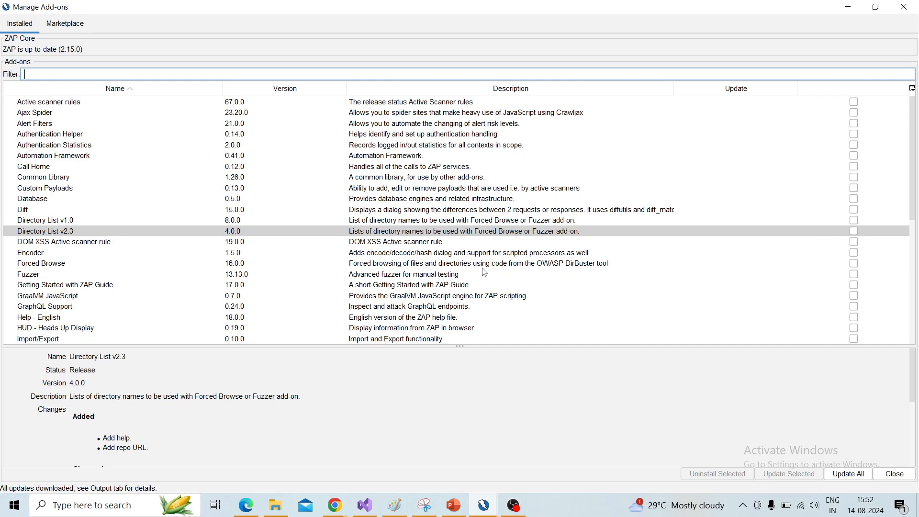
mouse_move(478, 415)
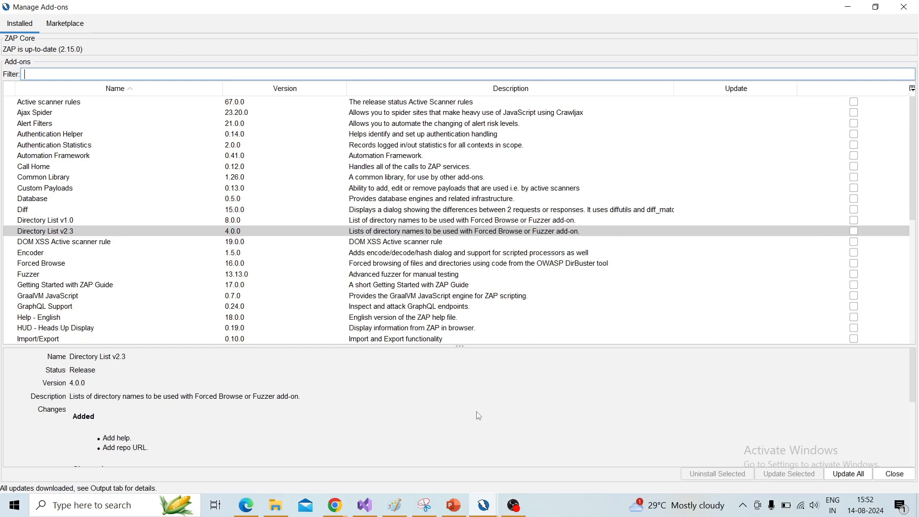